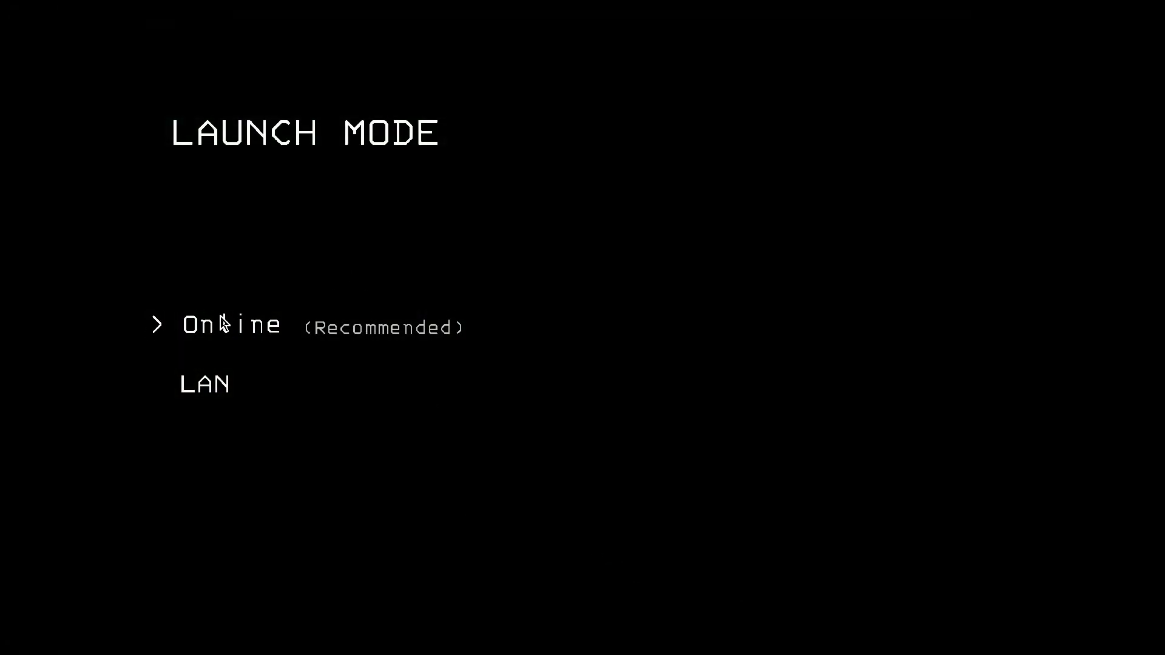
Host a public online lobby named 'fun lobby pls join' and confirm it
left_click(230, 325)
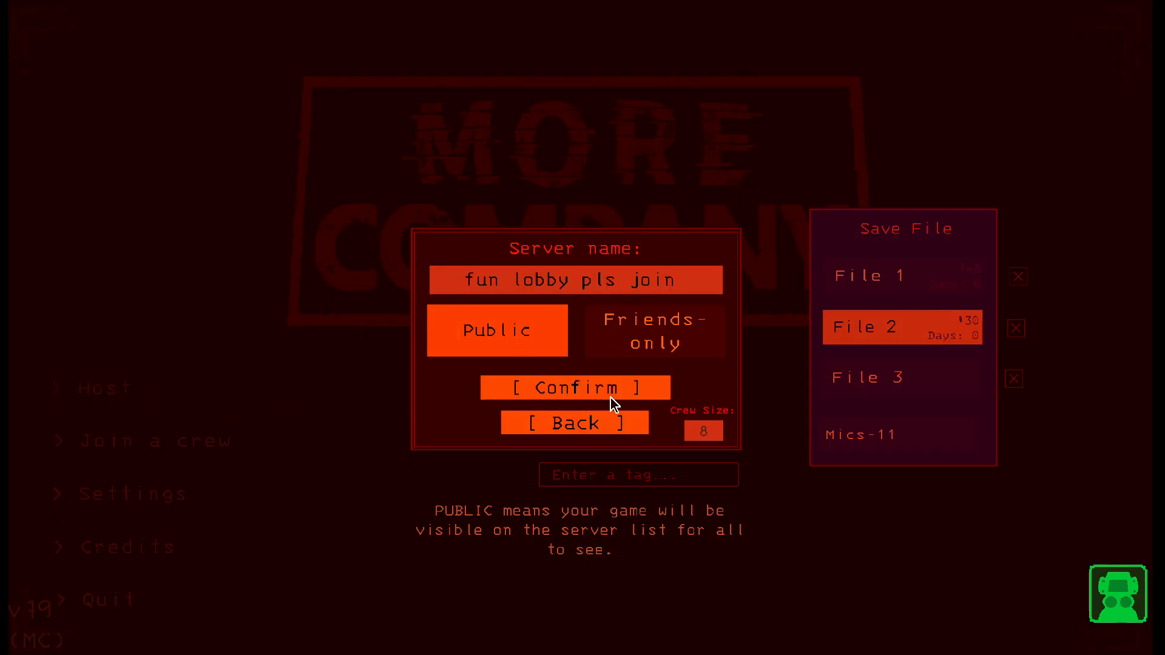
left_click(574, 387)
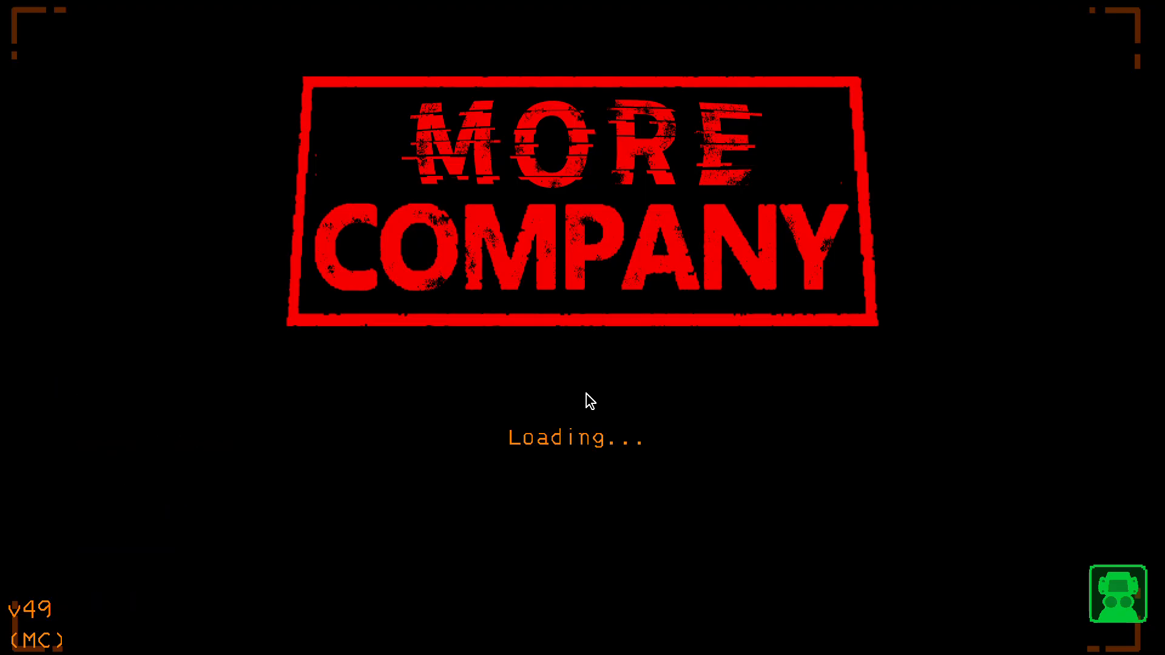
mouse_move(589, 381)
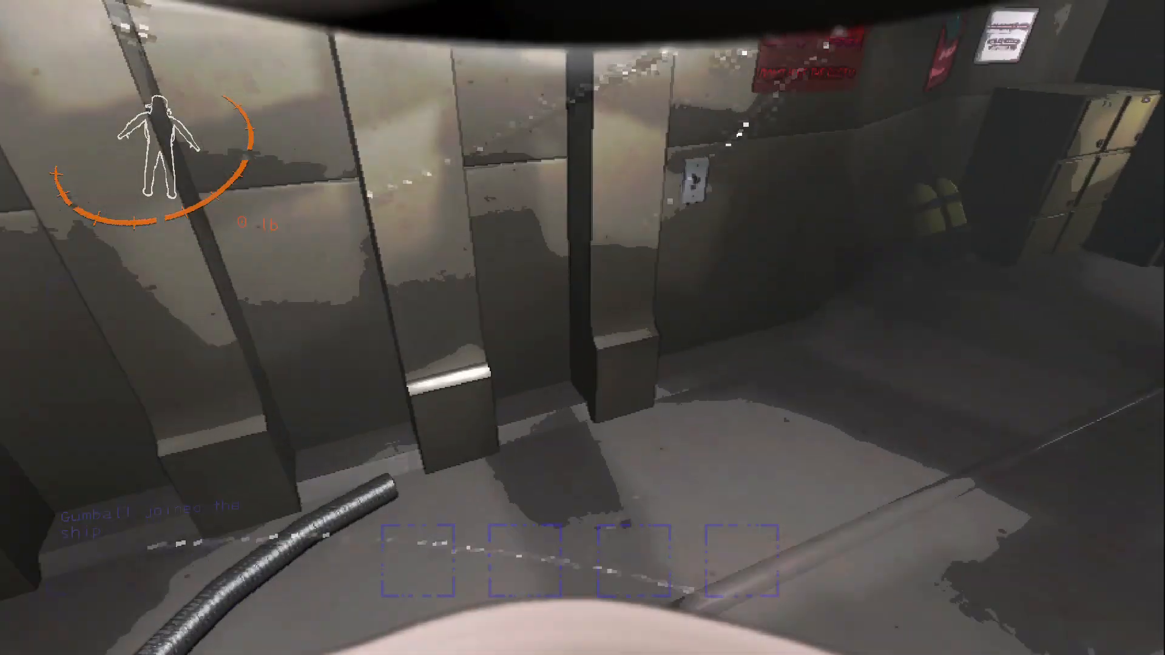
mouse_move(583, 327)
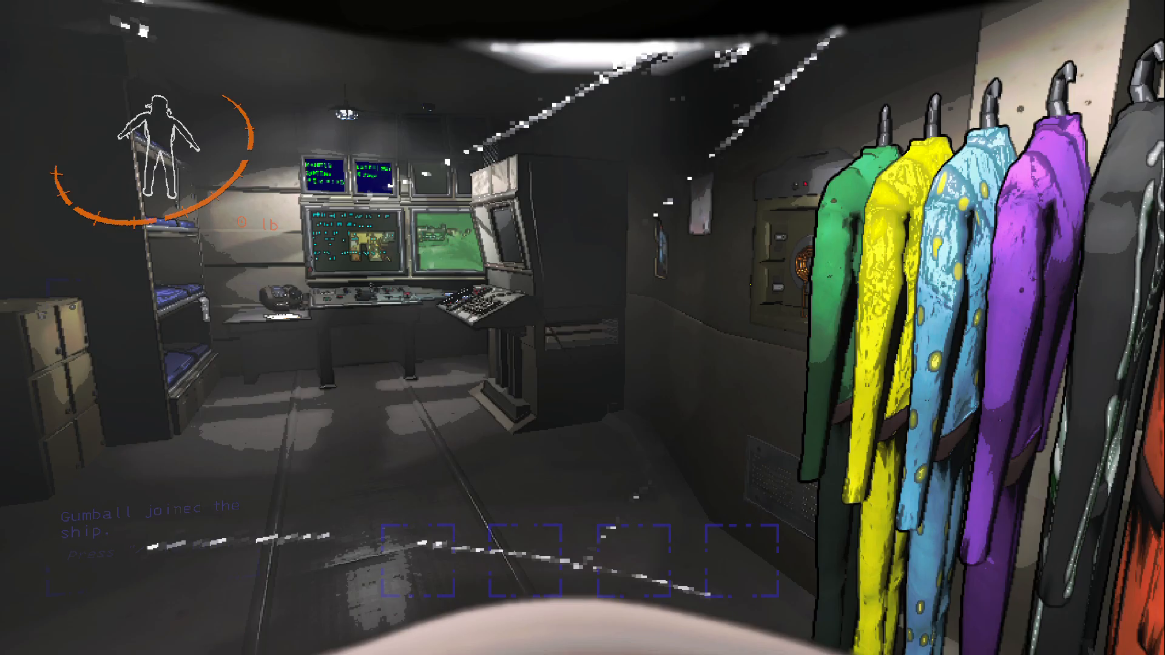
mouse_move(582, 327)
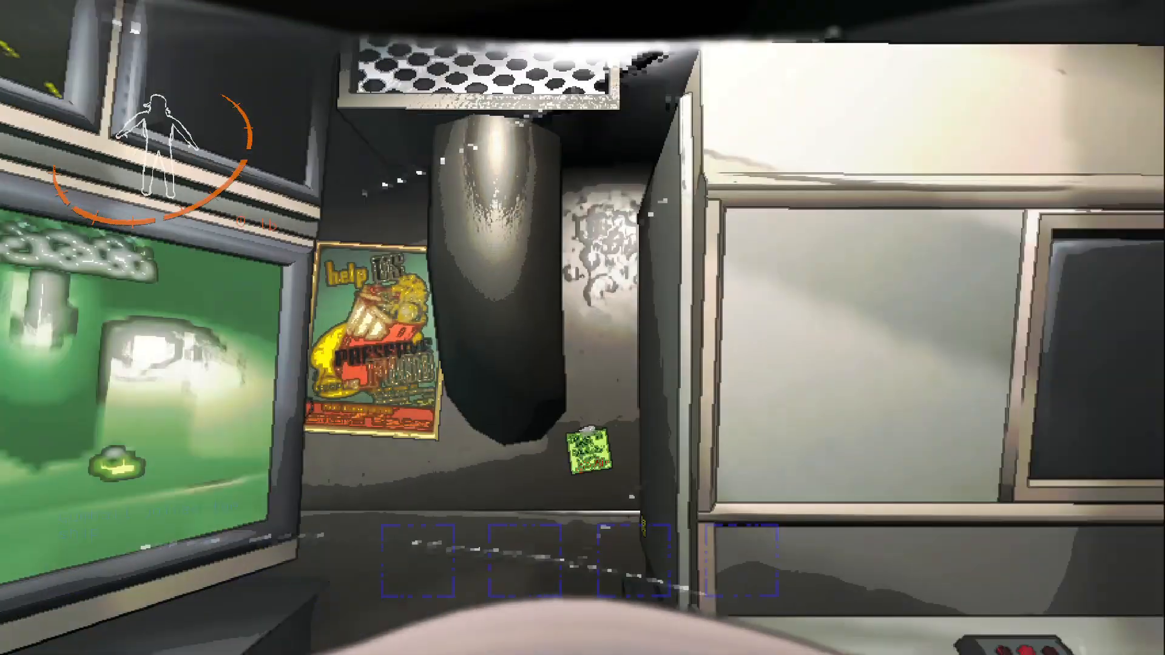
mouse_move(583, 327)
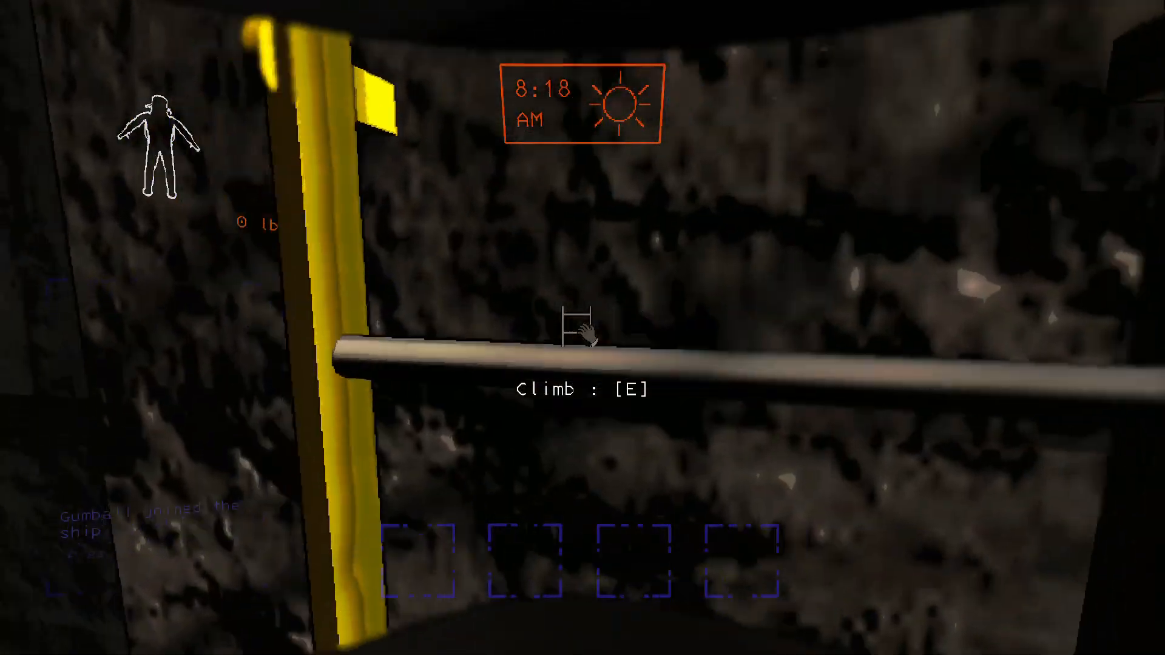
Climb the ladder, enter the facility's main entrance, then exit back outside
key("e")
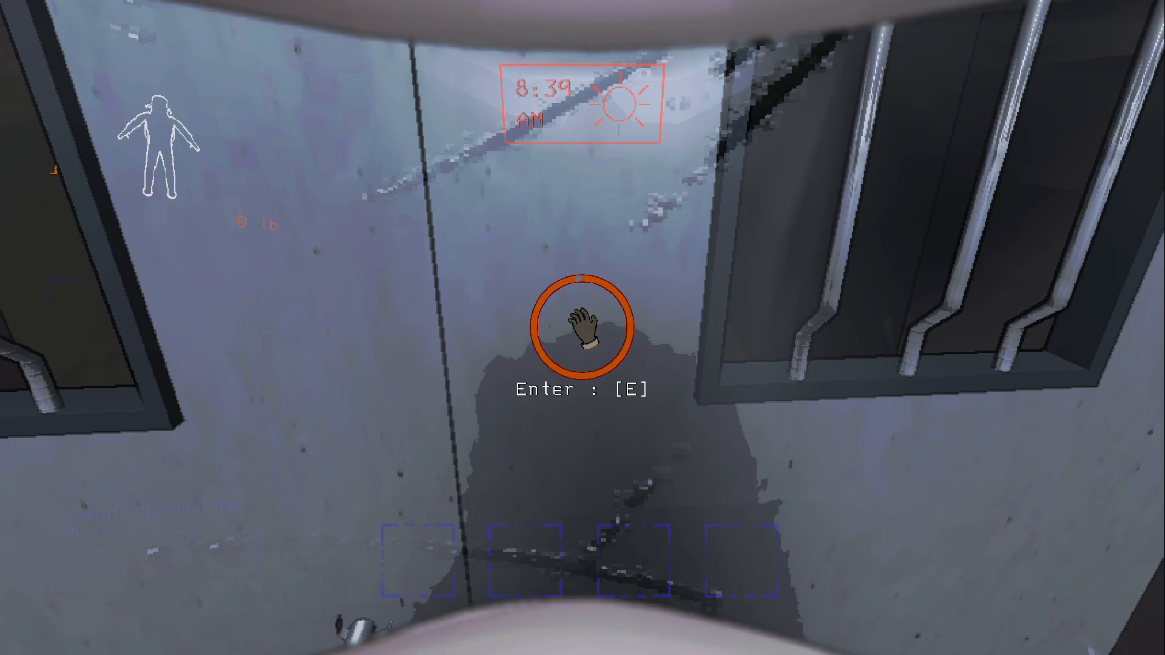
key("e")
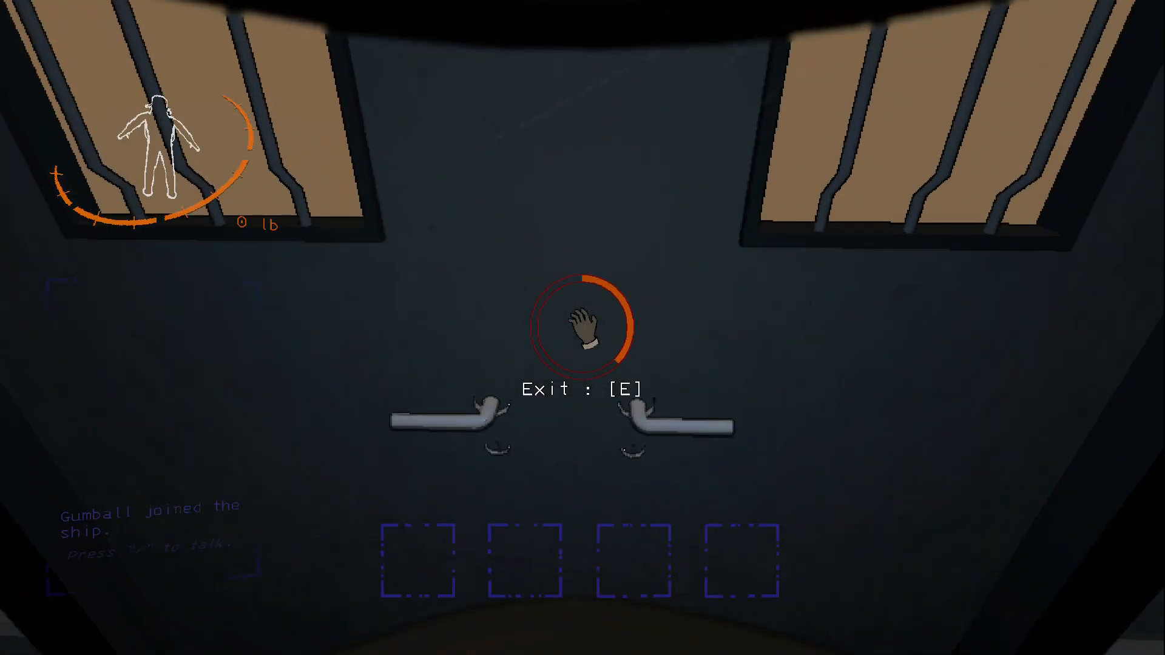
key("e")
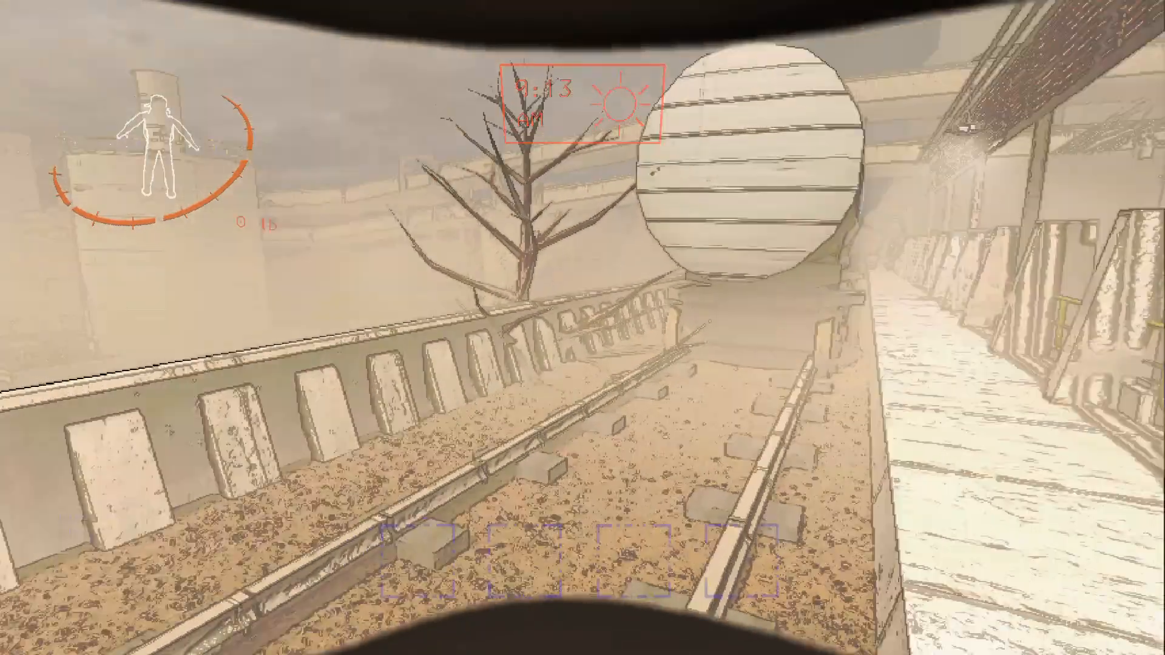
mouse_move(582, 327)
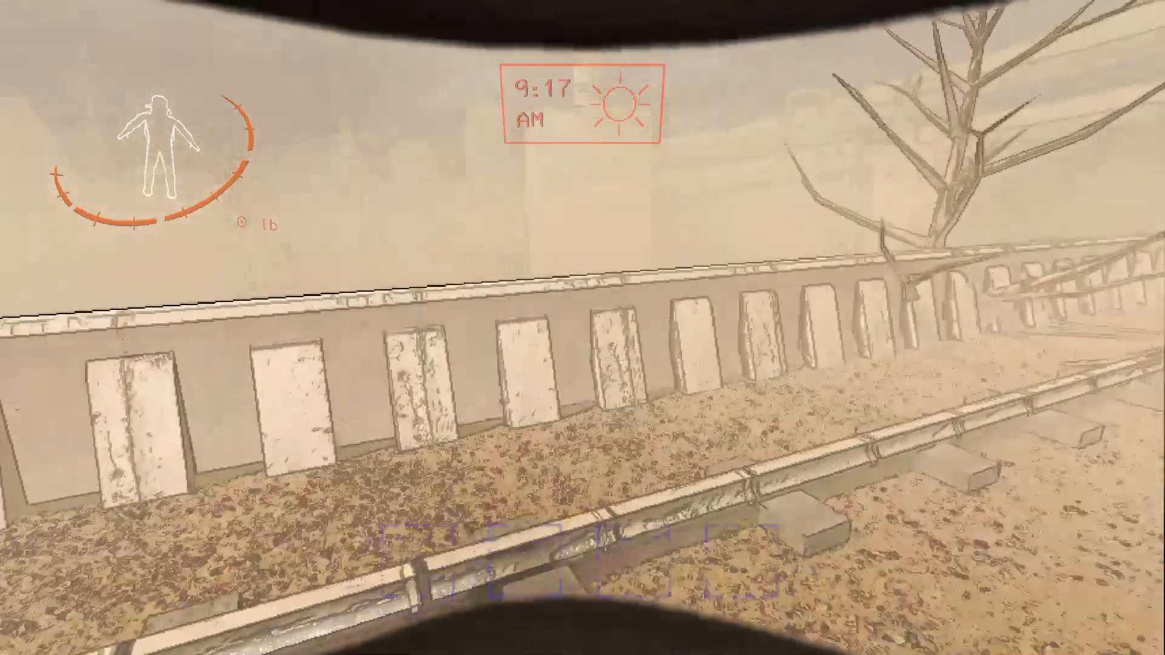
mouse_move(582, 327)
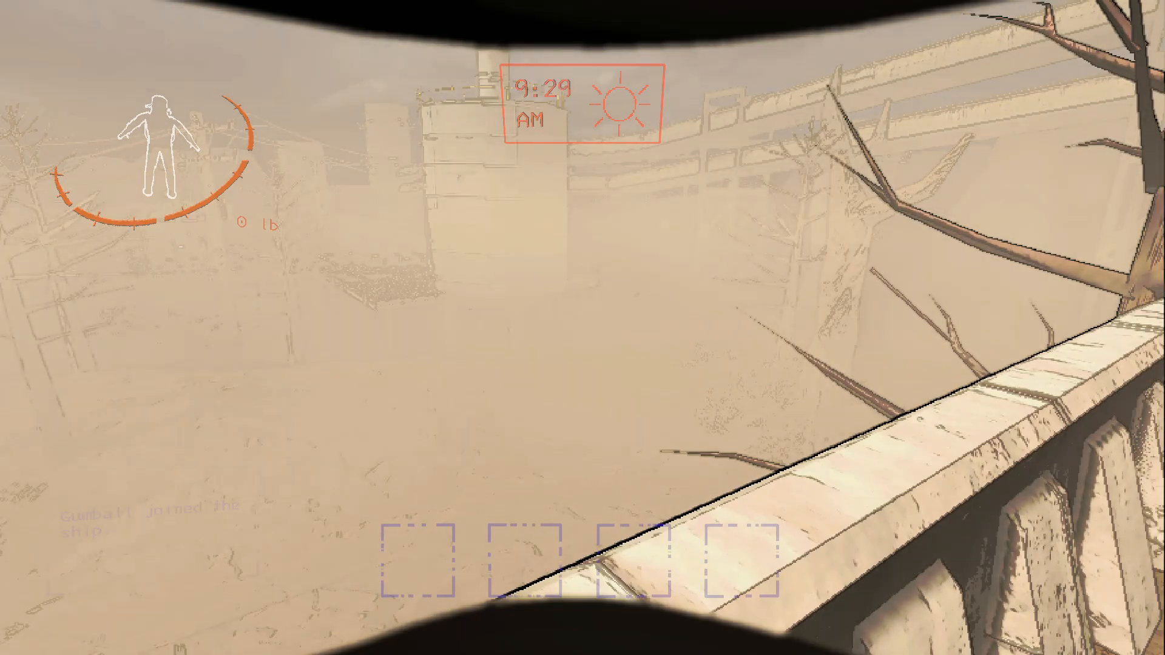